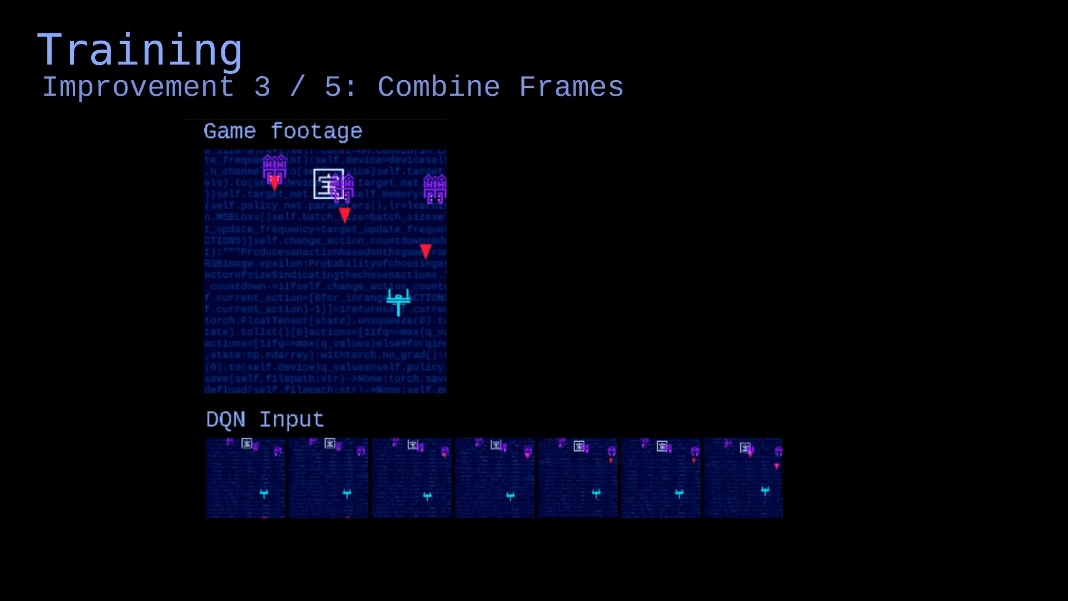
Step: Advance from the Combine Frames slide to the References slide with the repository page
{"action": "key", "text": "Right"}
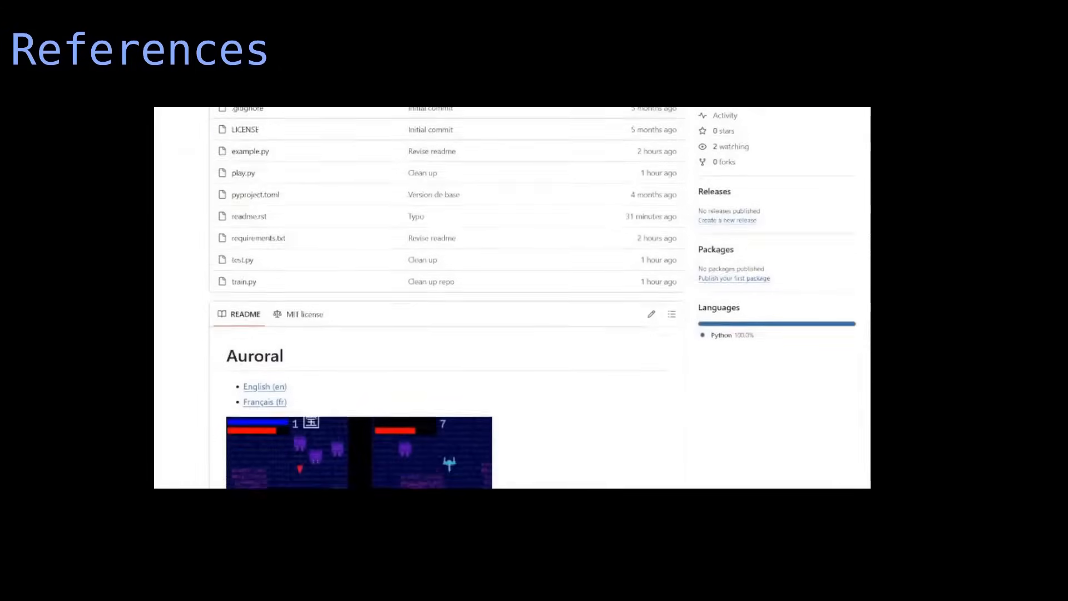
Step: Scroll the repository README down to its Installation and Usage instructions
{"action": "scroll", "scroll_direction": "down", "scroll_amount": 3}
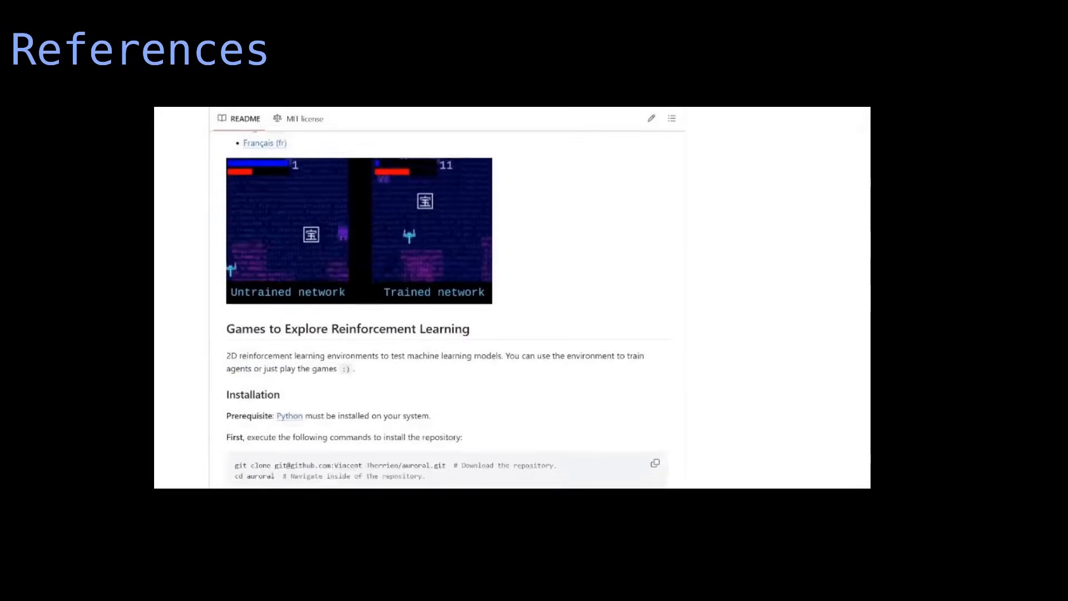
{"action": "scroll", "scroll_direction": "down", "scroll_amount": 3}
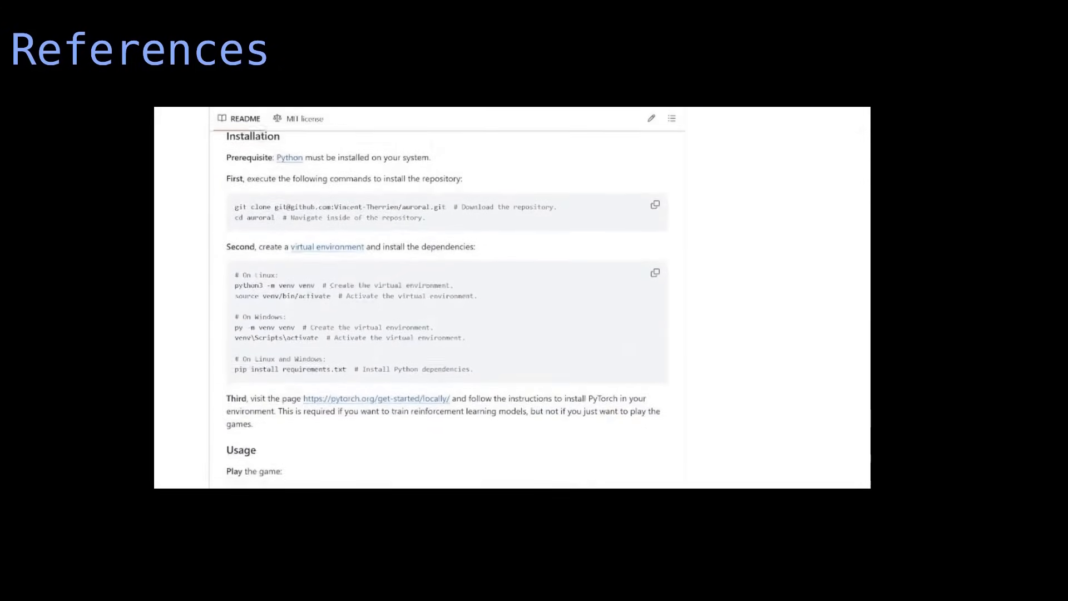